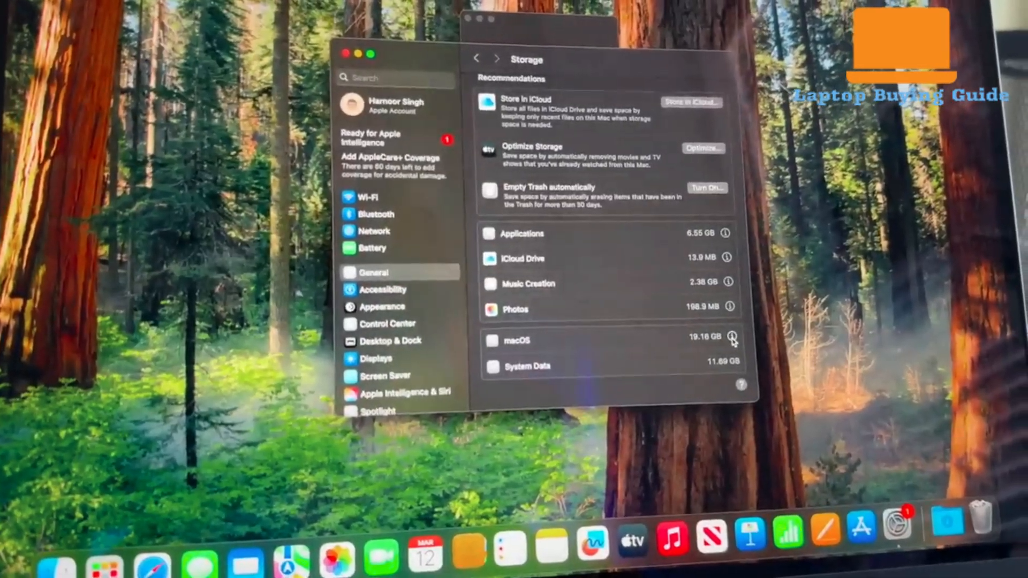
- Agree to the Terms and Conditions and continue to the Create a Computer Account page
{"action": "left_click", "coordinate": [733, 341]}
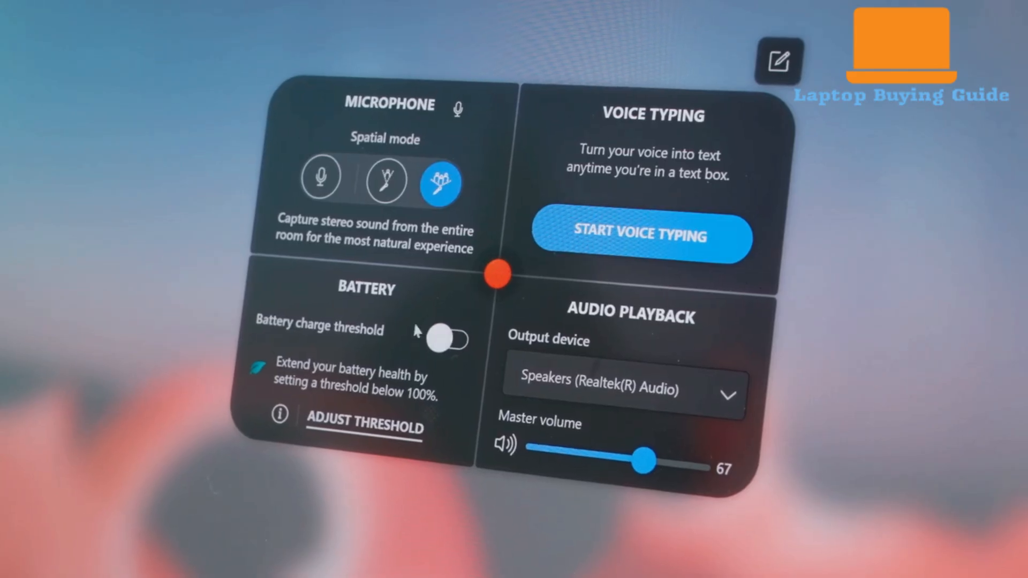
{"action": "left_click", "coordinate": [623, 391]}
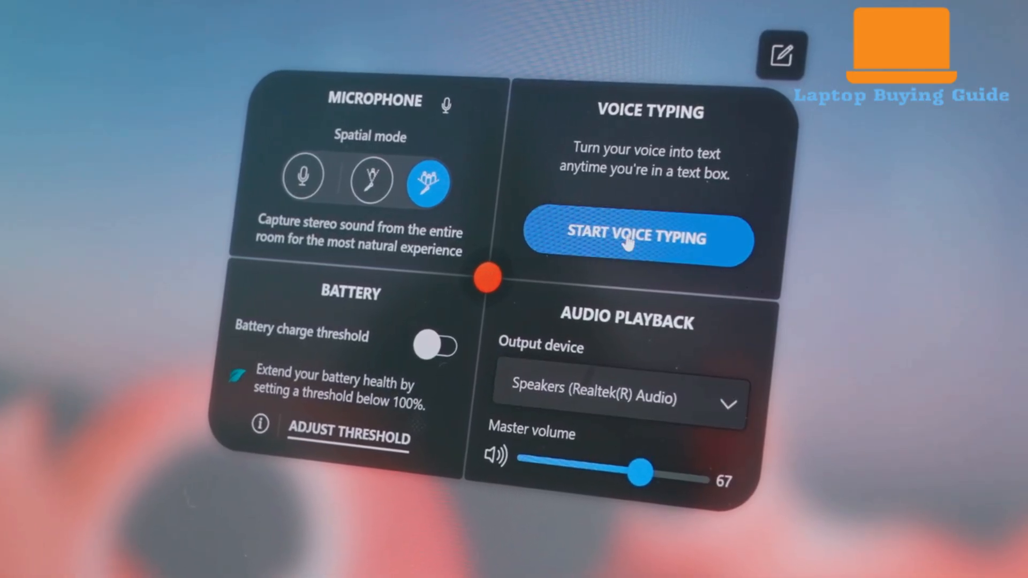
{"action": "left_click", "coordinate": [636, 238]}
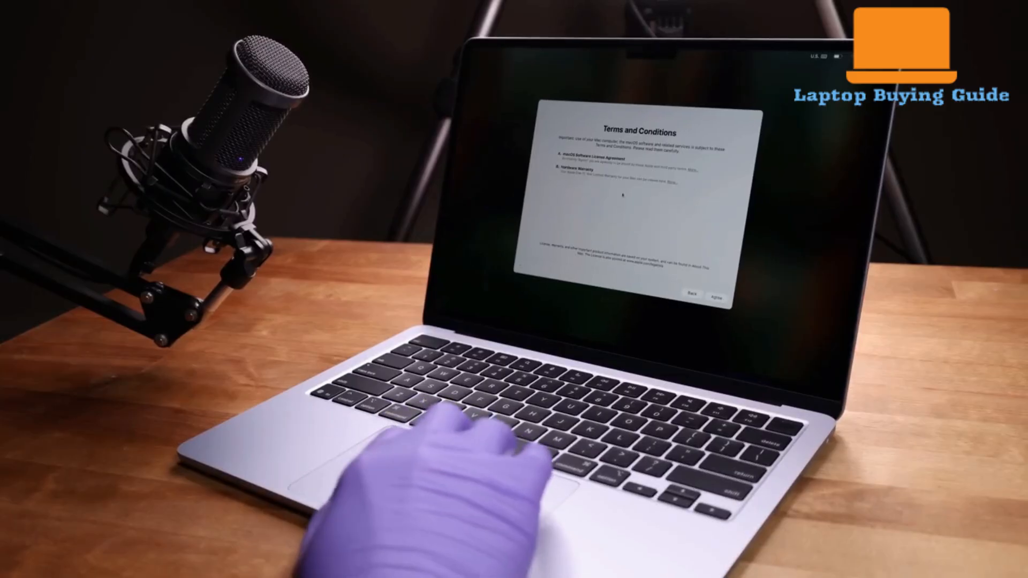
{"action": "left_click", "coordinate": [715, 296]}
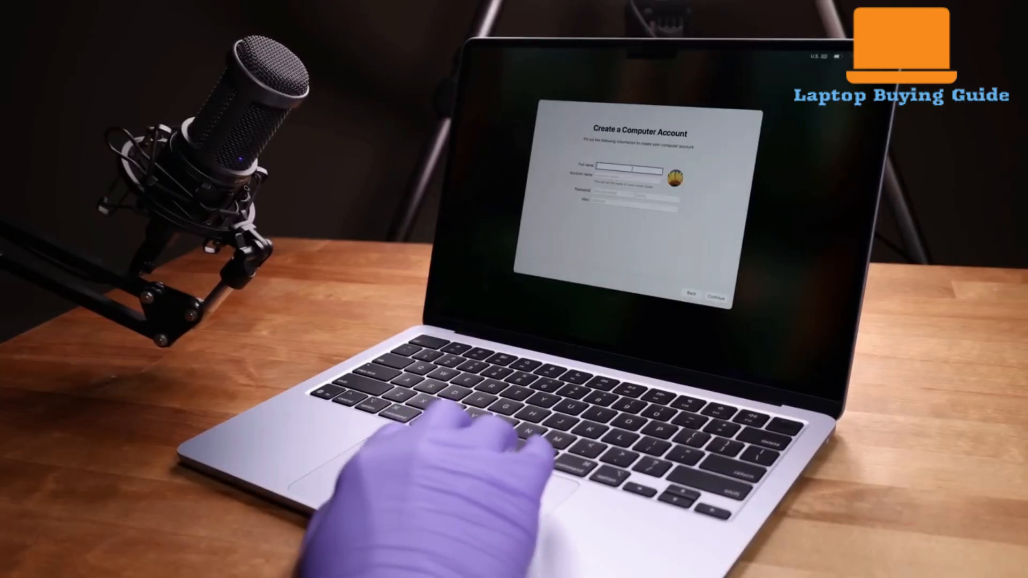